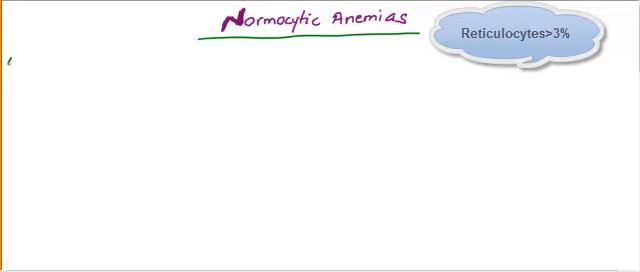
Handwrite the first headings: Acute Blood loss and Early IDA/ACD under the title.
type("Acute")
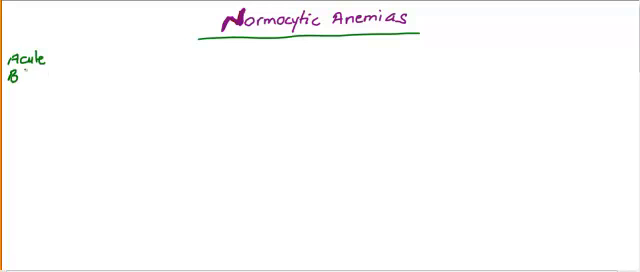
type("Blood l")
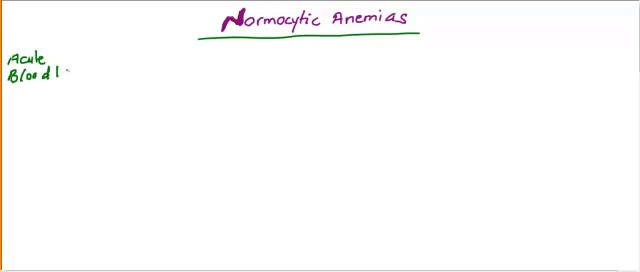
type("lous")
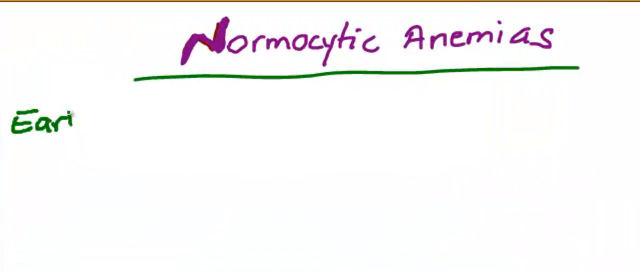
type("ly IDi")
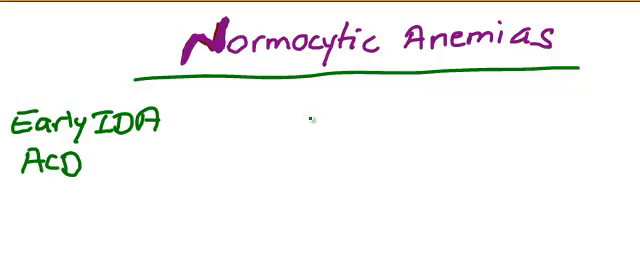
Handwrite the remaining headings CRF, malignancy and aplastic anemia across the board.
type("CR-")
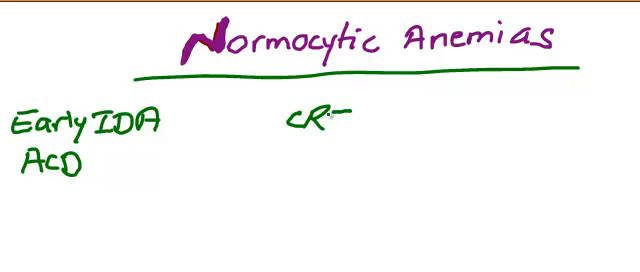
type("F")
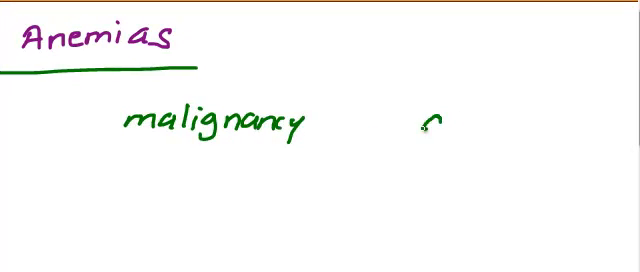
type("aplas")
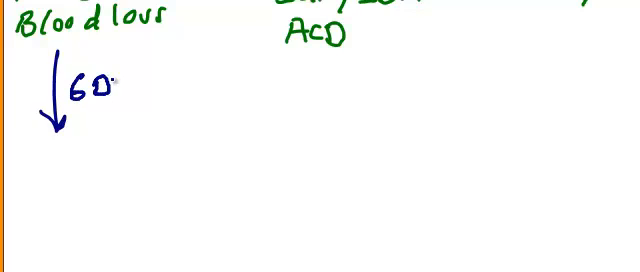
Write 6 DAY and ↑ Reticulocytes under the blood loss arrow.
type("AY")
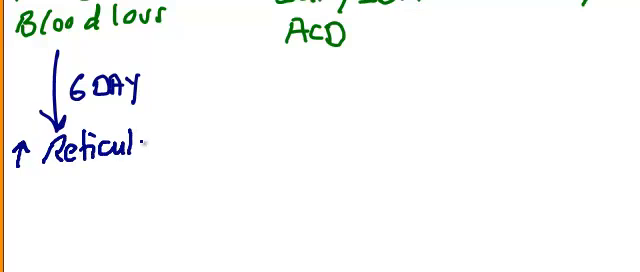
type("ocytes")
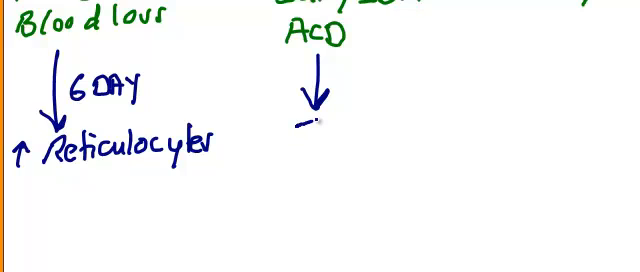
Write Ferritin beneath the early IDA/ACD arrow.
type("Ferr")
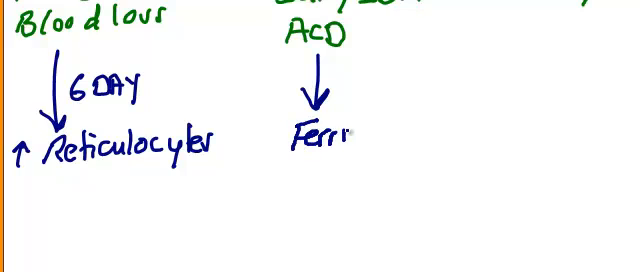
type("itin")
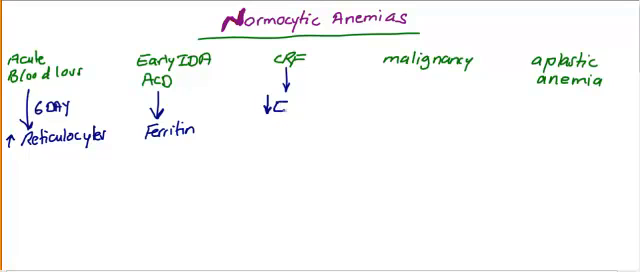
Write ↓EPO under CRF with a branch down to Rx EPO.
type("EPO")
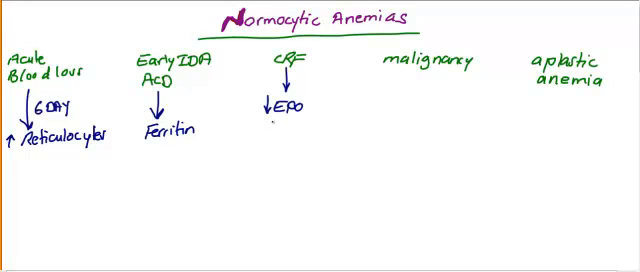
left_click_drag(268, 124, 268, 150)
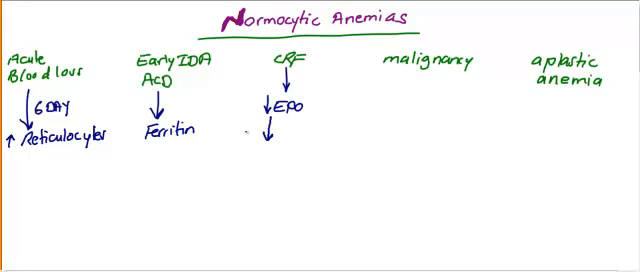
type("Rx")
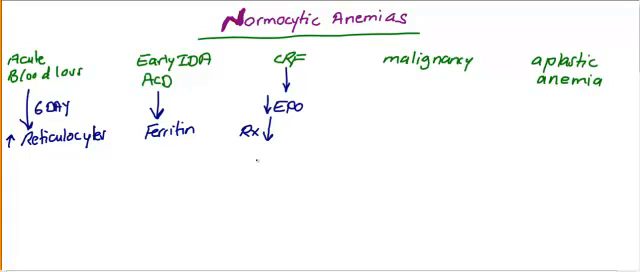
type("Ep.")
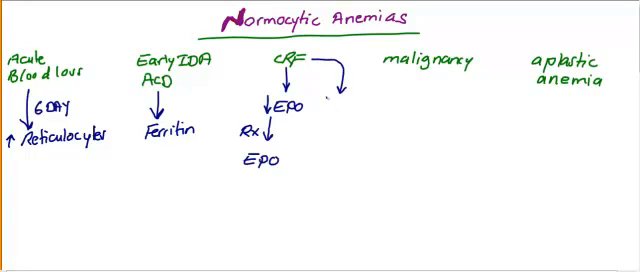
Add the second CRF branch: ↓Platelets with ↑BT leading to Rx Dialysis.
type("↓P!")
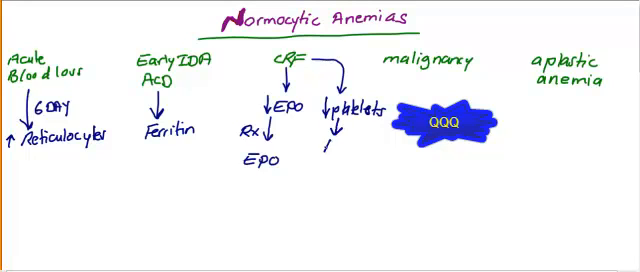
type("↑BT")
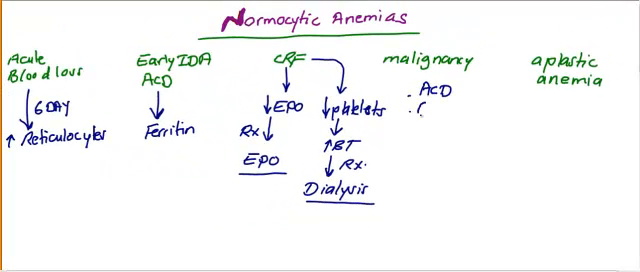
Write the bullets ACD and GI bleeding under malignancy.
type("GI.")
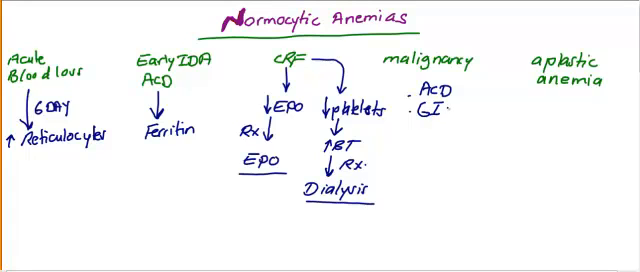
type("bleed")
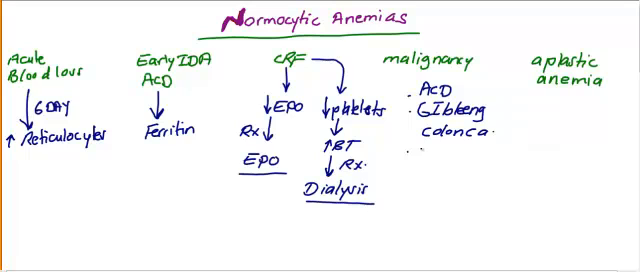
Add colon cancer and metas TO BM bullets under malignancy.
type("metas.")
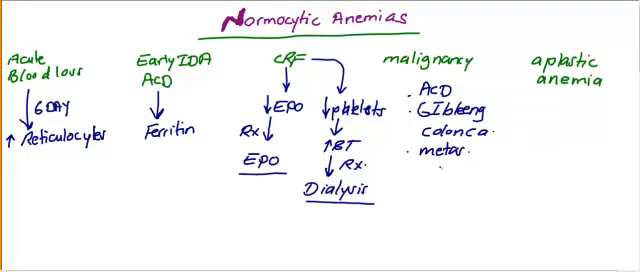
type("TO B.")
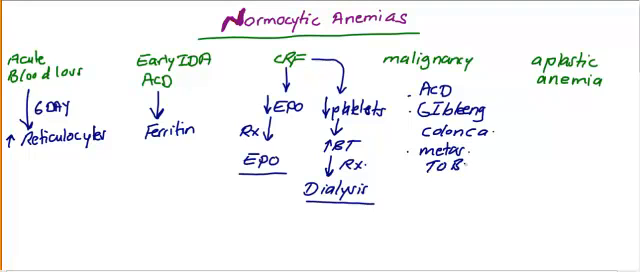
type("M")
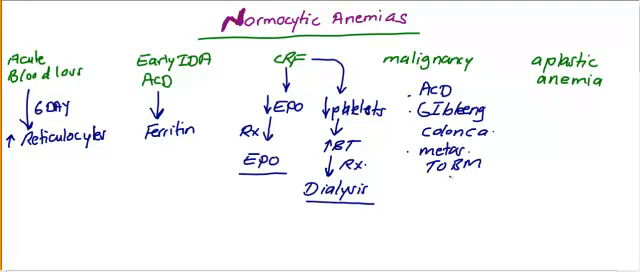